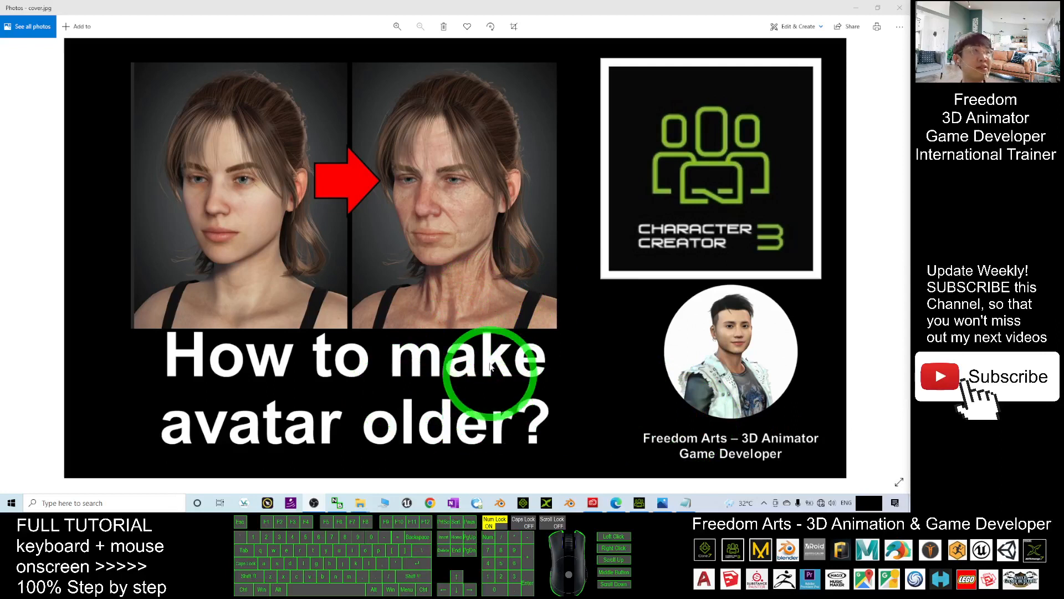
mouse_move(776, 267)
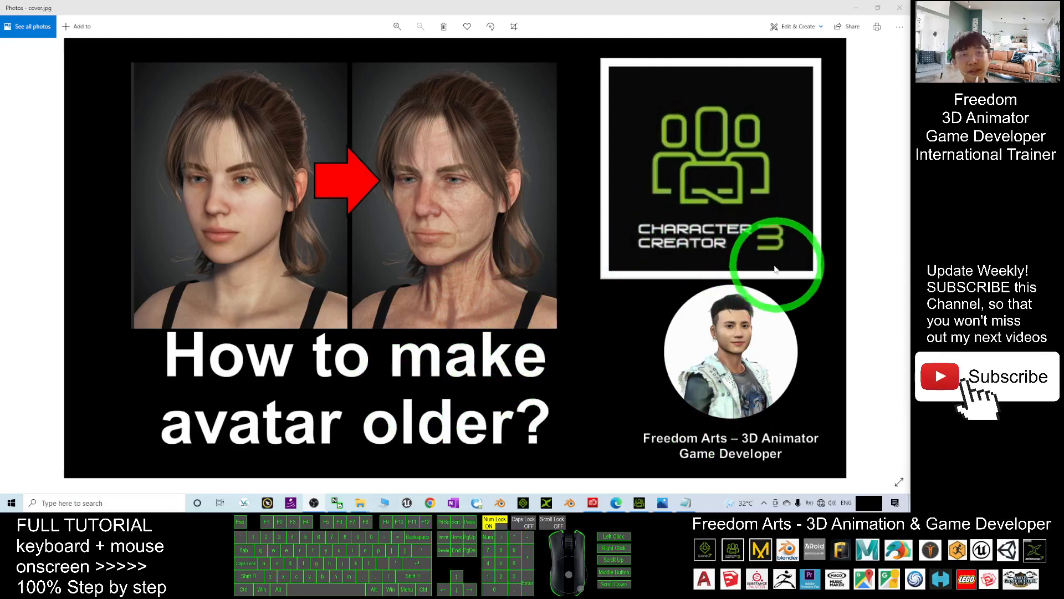
mouse_move(193, 138)
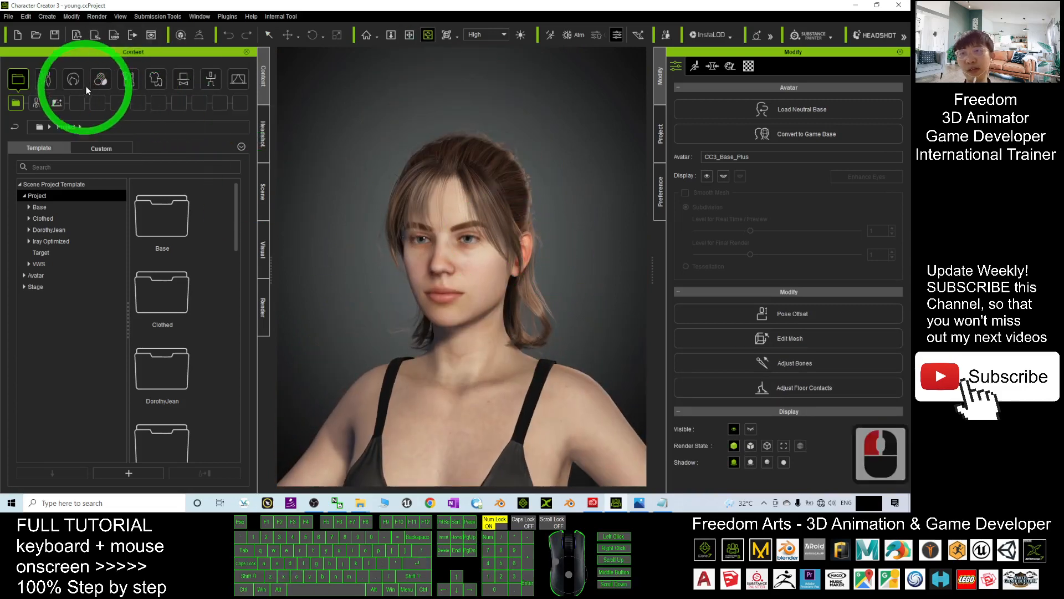
Step: Show the Realistic Human Skin templates under Overall in the Skin content library
left_click(100, 79)
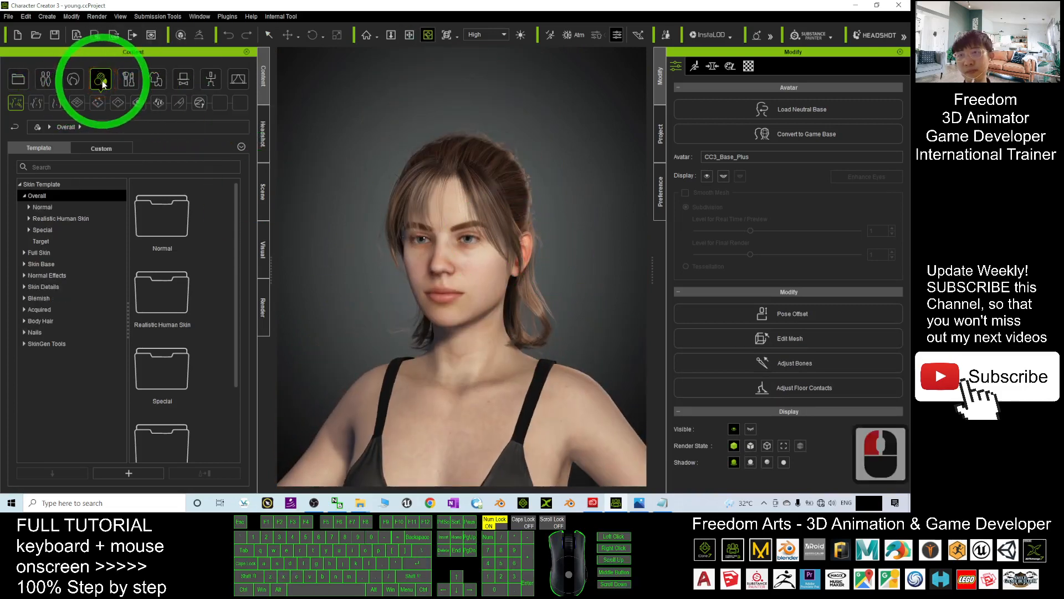
left_click(100, 79)
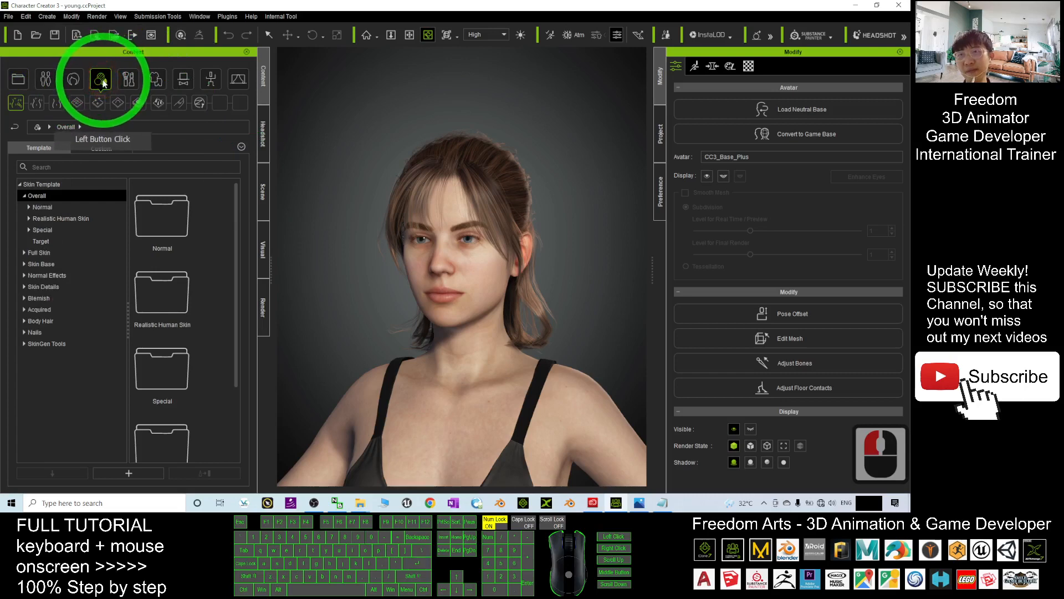
left_click(101, 80)
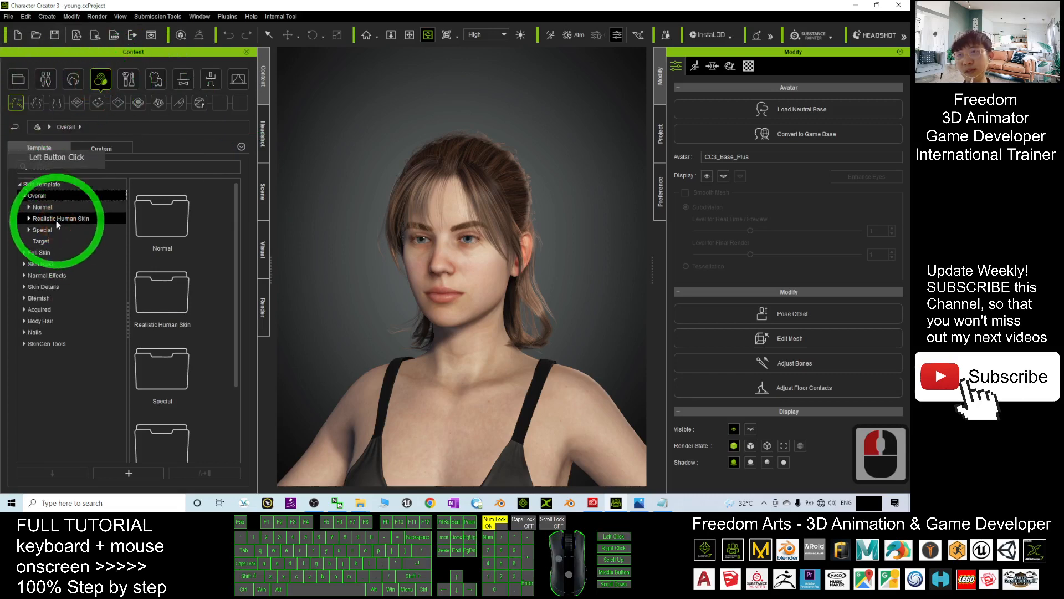
left_click(59, 217)
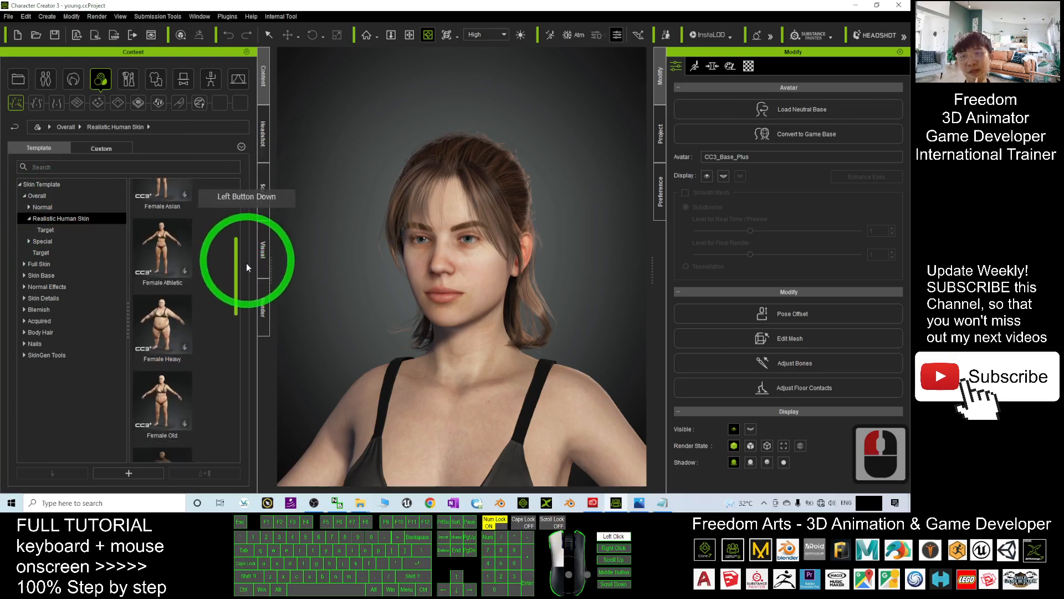
Step: Scroll the skin thumbnails down and select the Female Old template
scroll("down", 3)
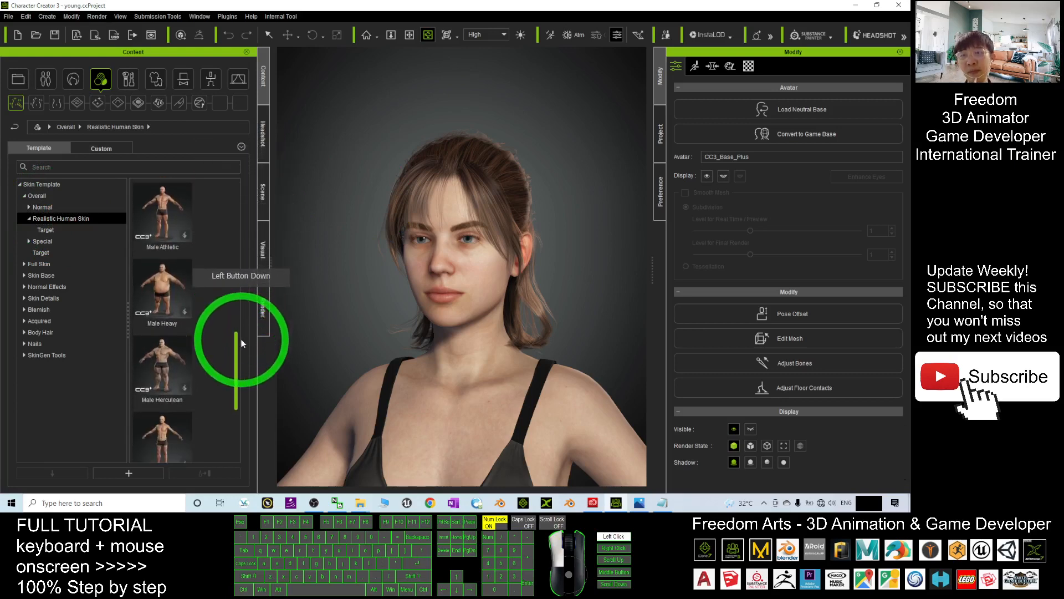
scroll("down", 3)
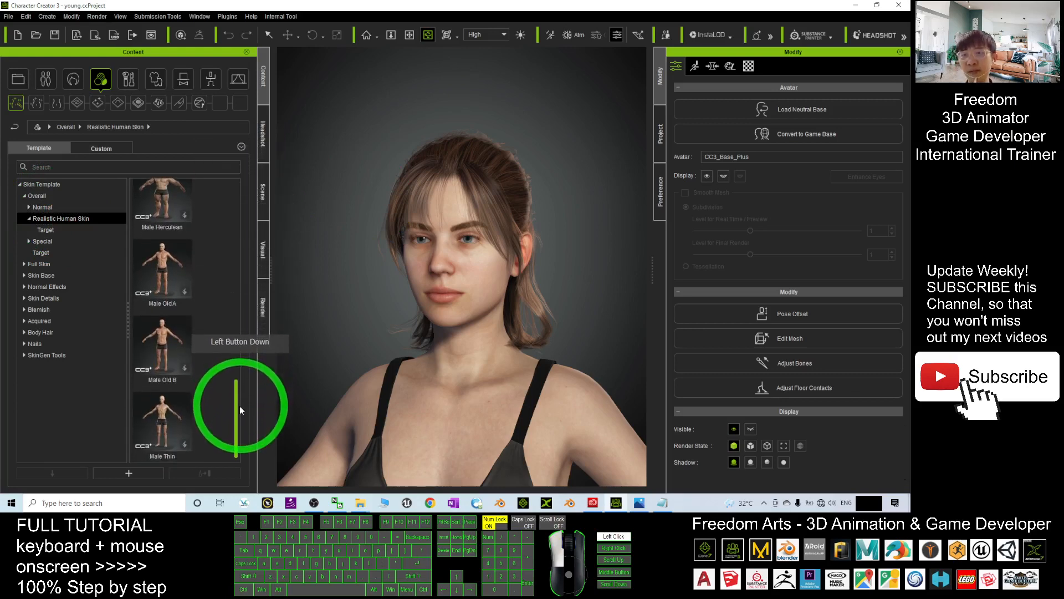
left_click(162, 271)
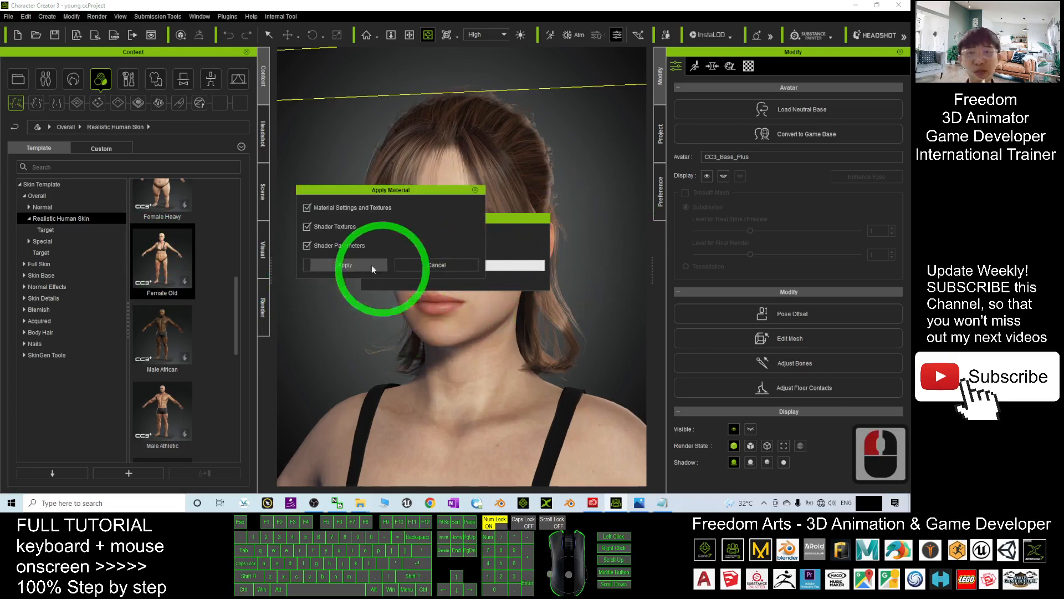
Step: Apply the Female Old skin materials so the avatar's face shows wrinkles and age spots
left_click(345, 265)
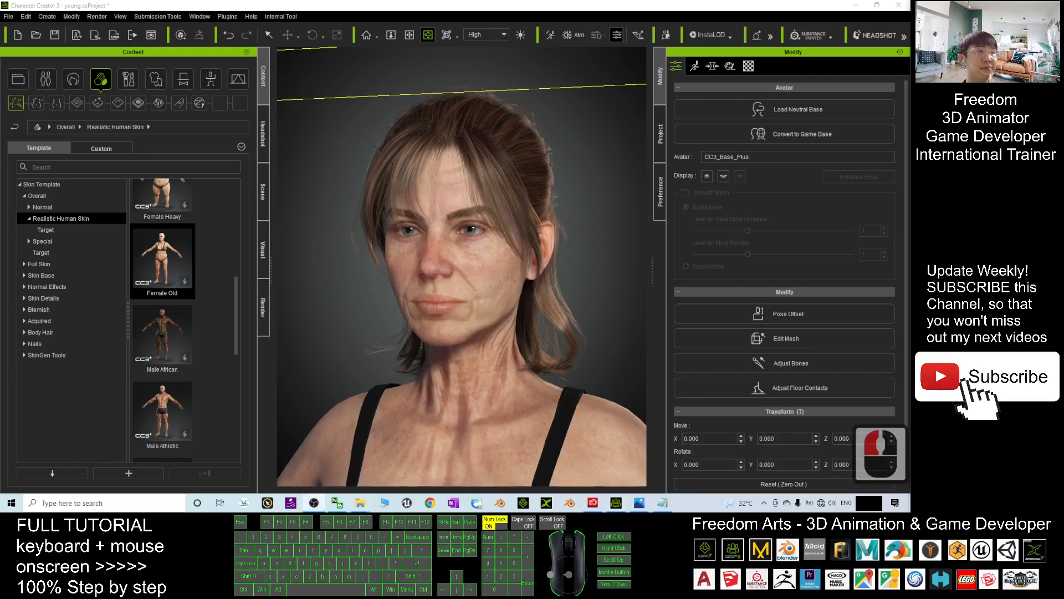
left_click(553, 256)
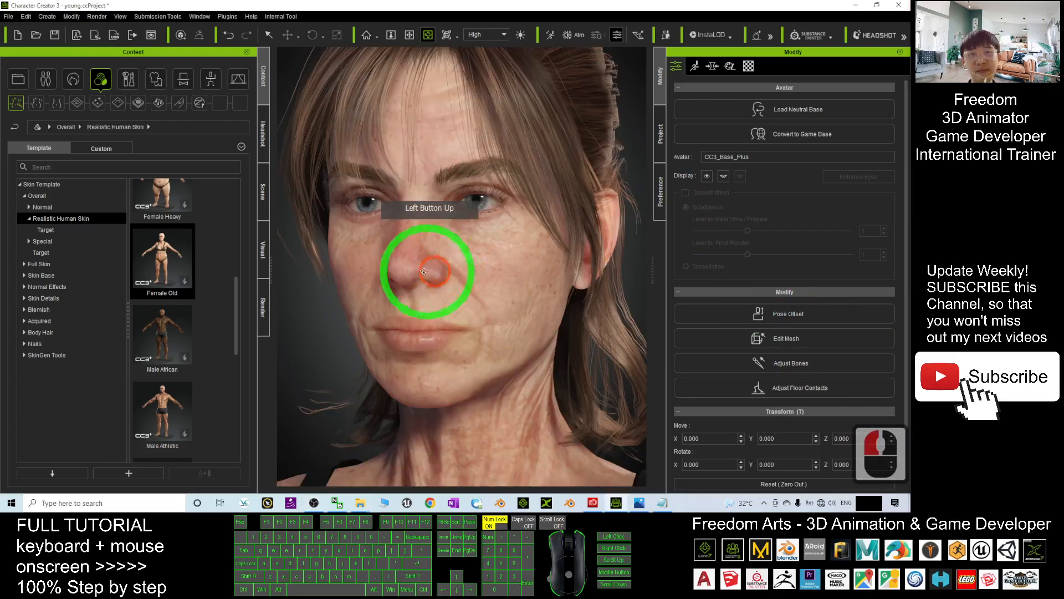
left_click_drag(425, 272, 543, 293)
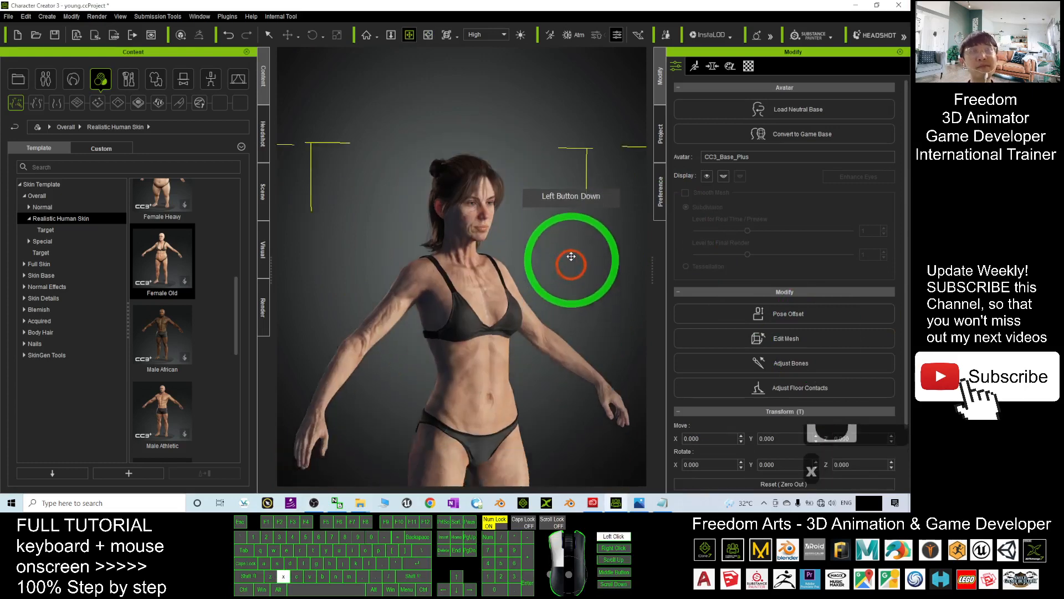
left_click_drag(572, 256, 344, 255)
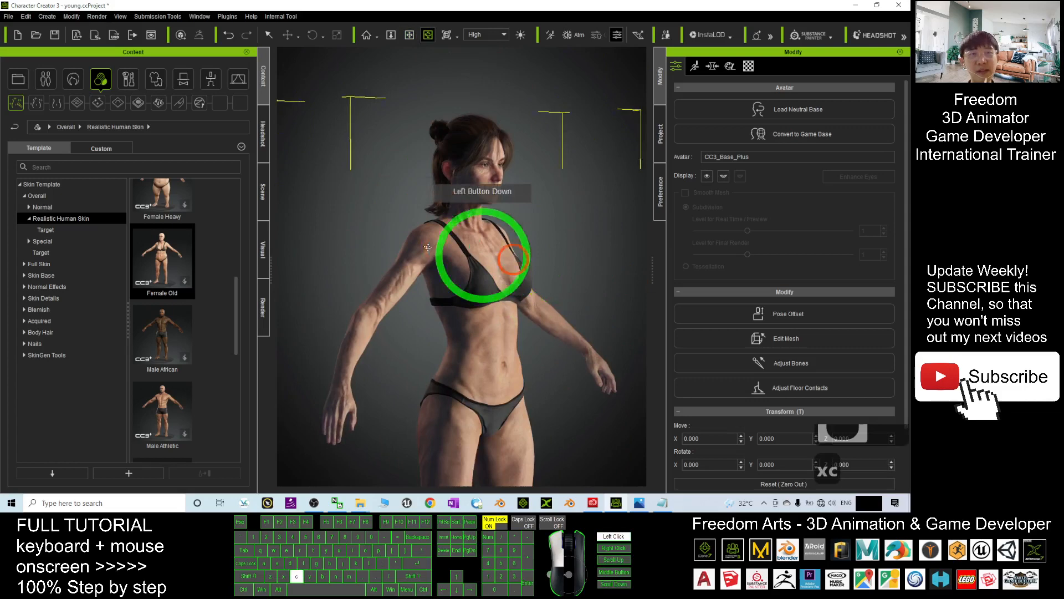
left_click(710, 67)
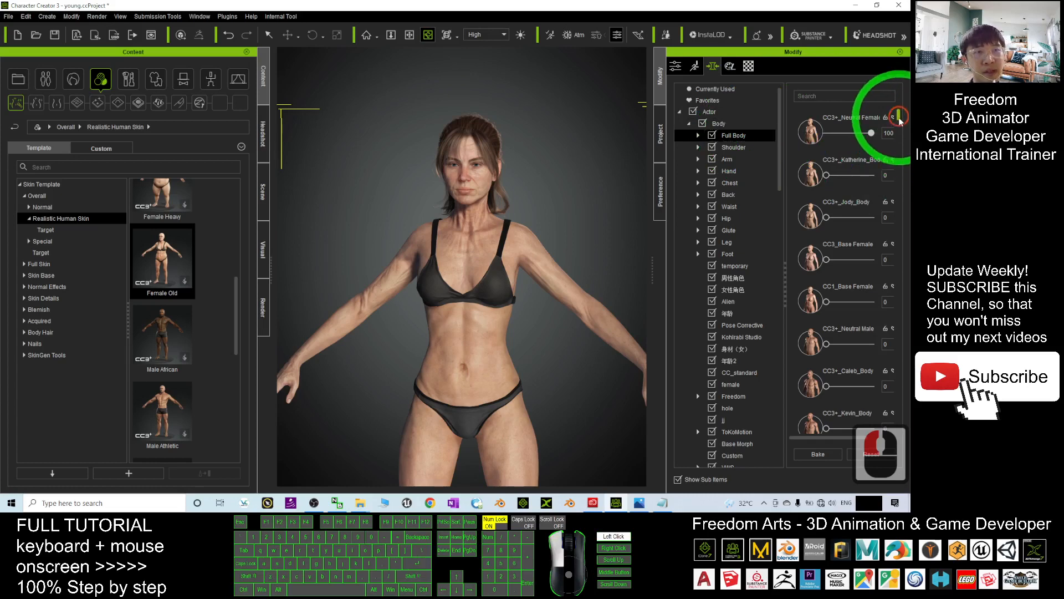
Step: Set the Body Old morph under Full Body to 100 for a thin, sagging aged body
scroll("down", 3)
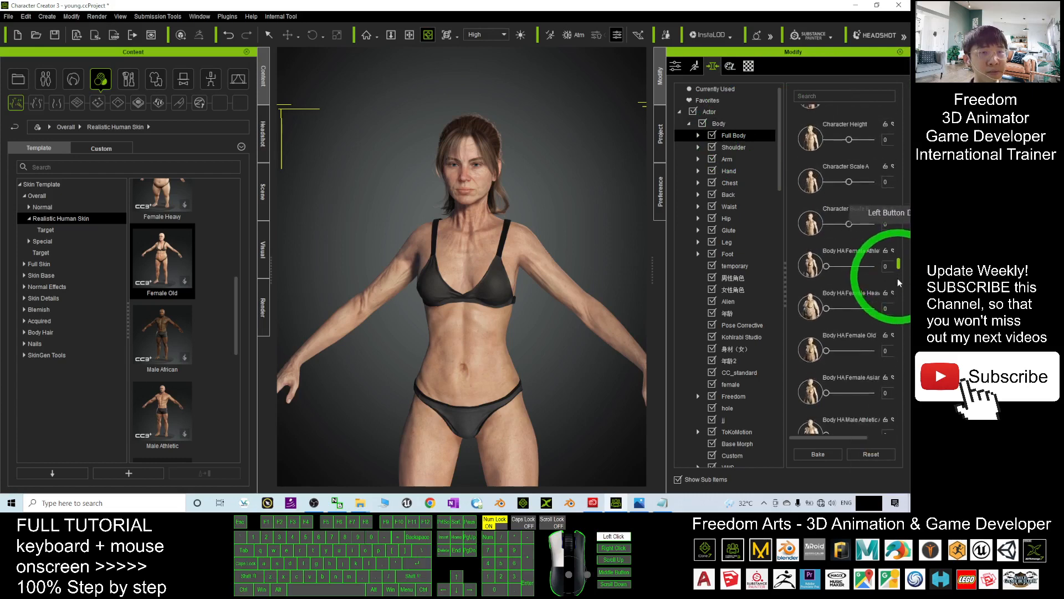
scroll("down", 3)
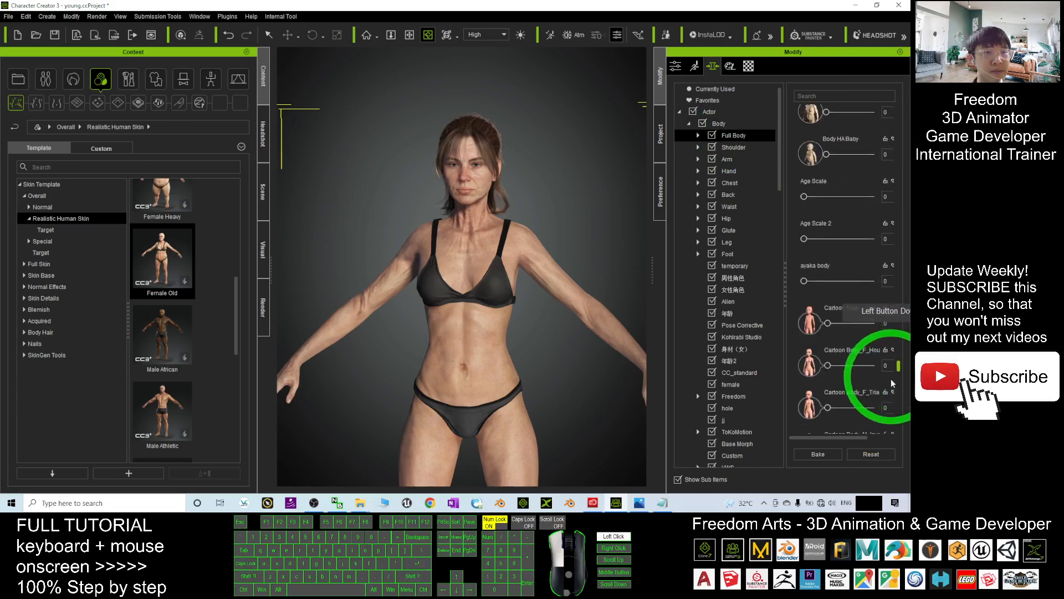
scroll("down", 3)
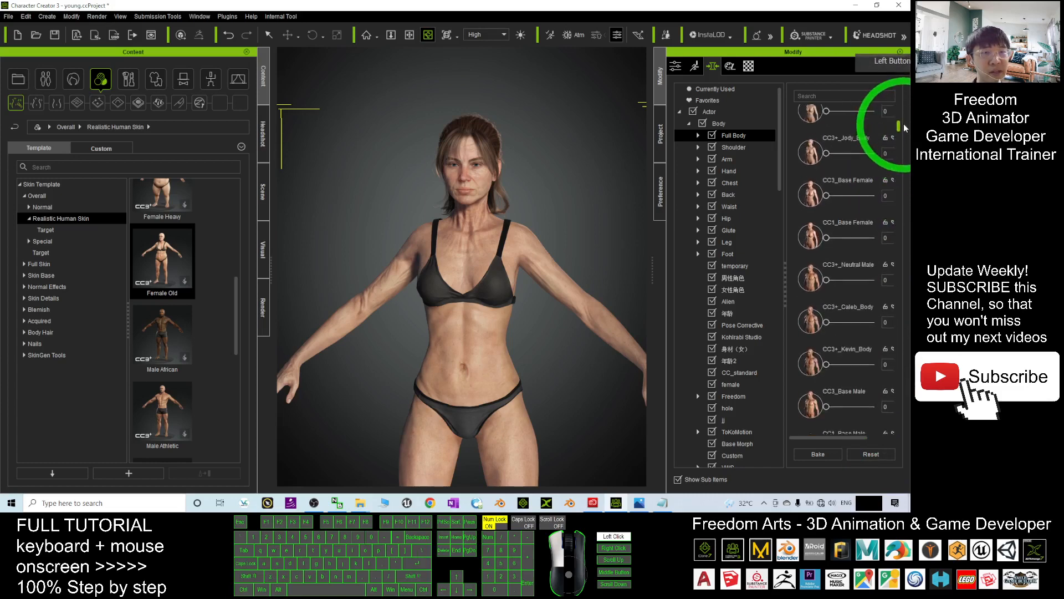
scroll("down", 3)
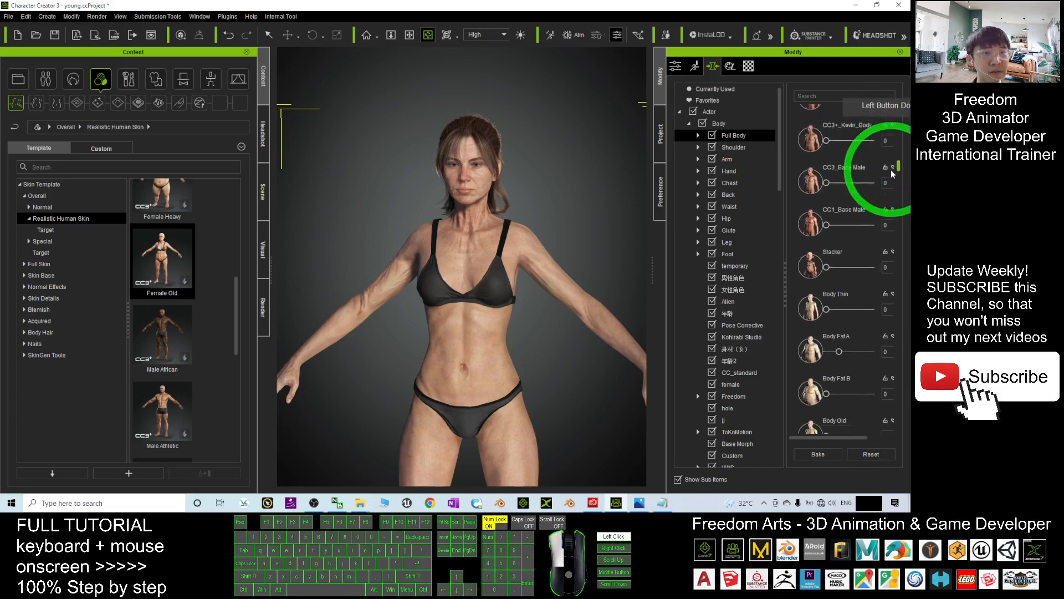
scroll("down", 3)
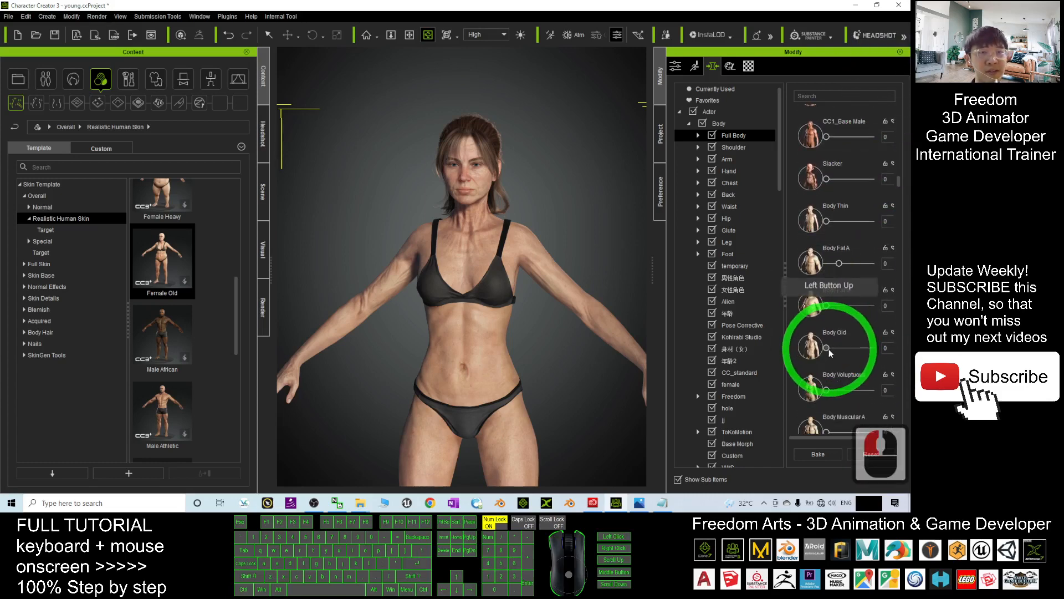
left_click_drag(808, 358, 854, 348)
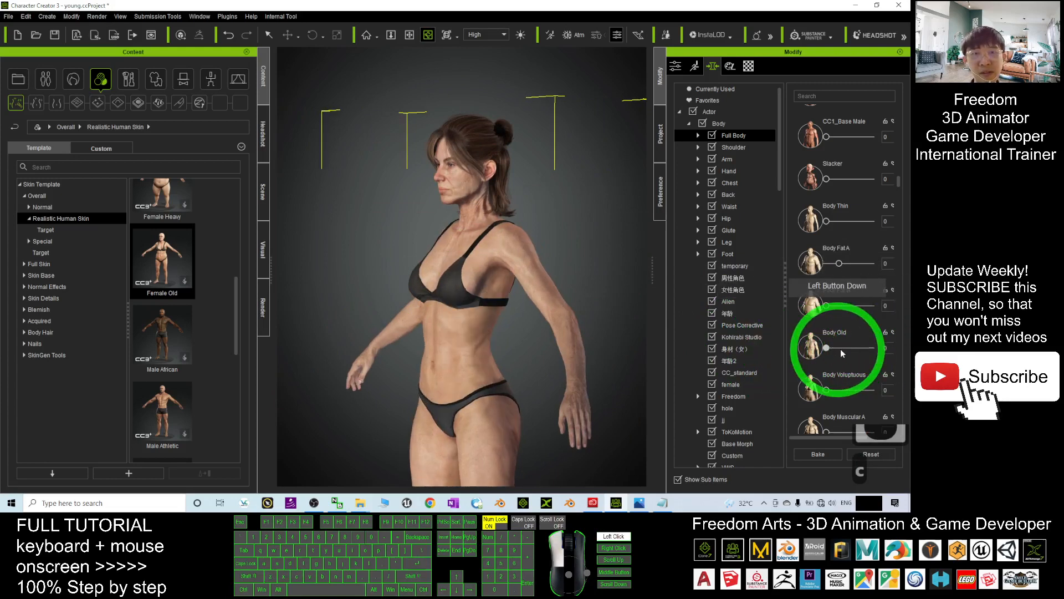
left_click_drag(824, 347, 882, 347)
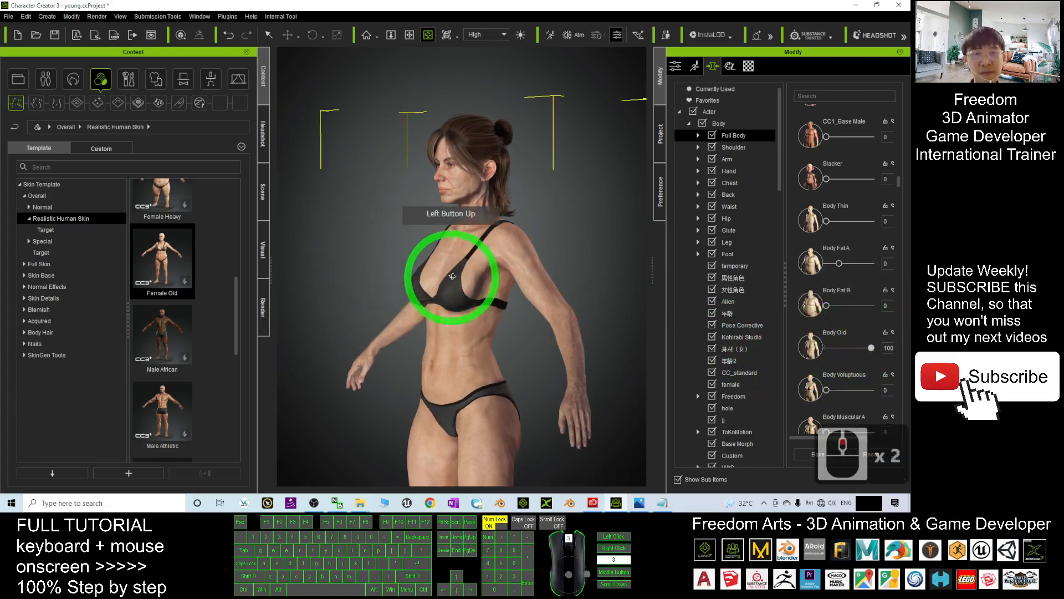
left_click(718, 123)
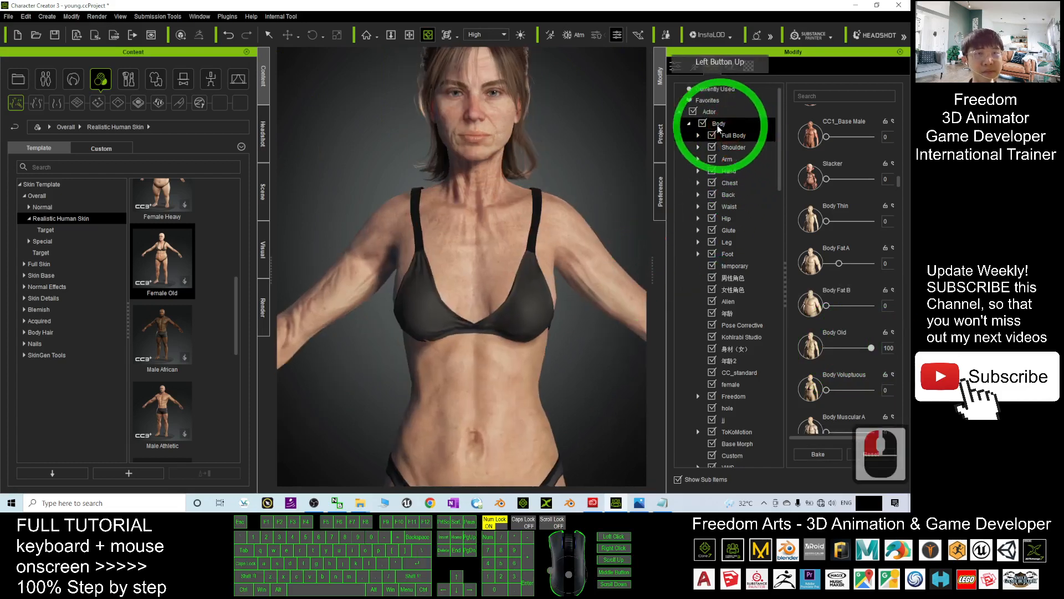
Step: Set the Face Old morph under Full Head to 66 and inspect the wrinkled face and neck
left_click(700, 135)
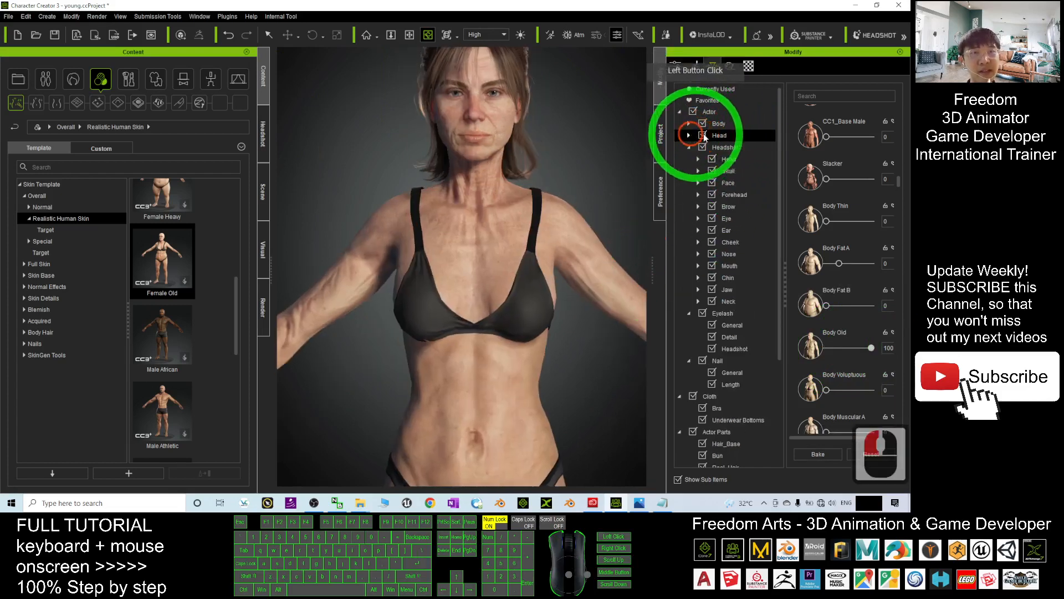
left_click(689, 135)
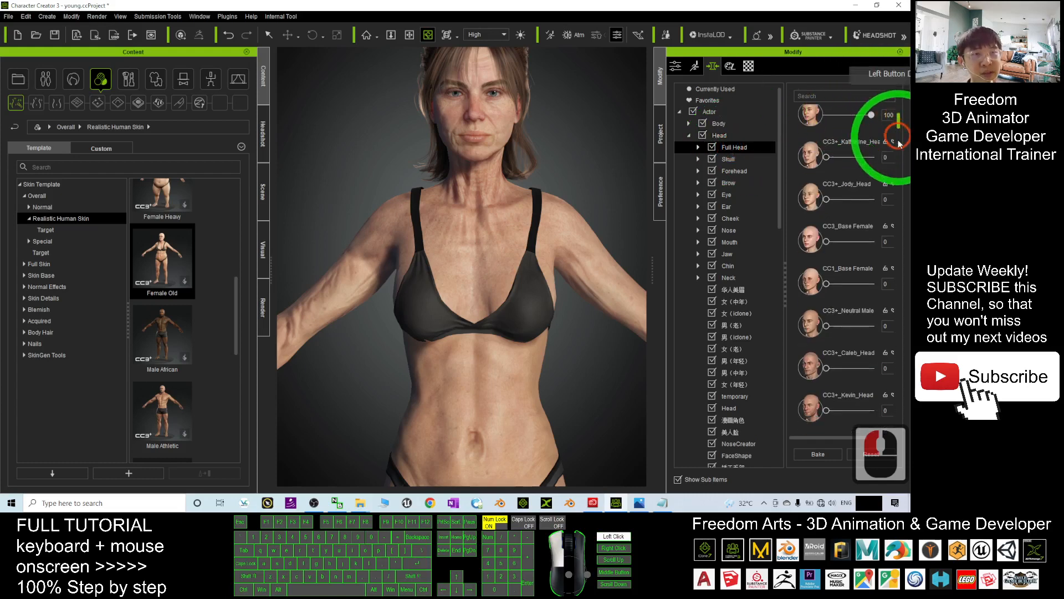
scroll("down", 3)
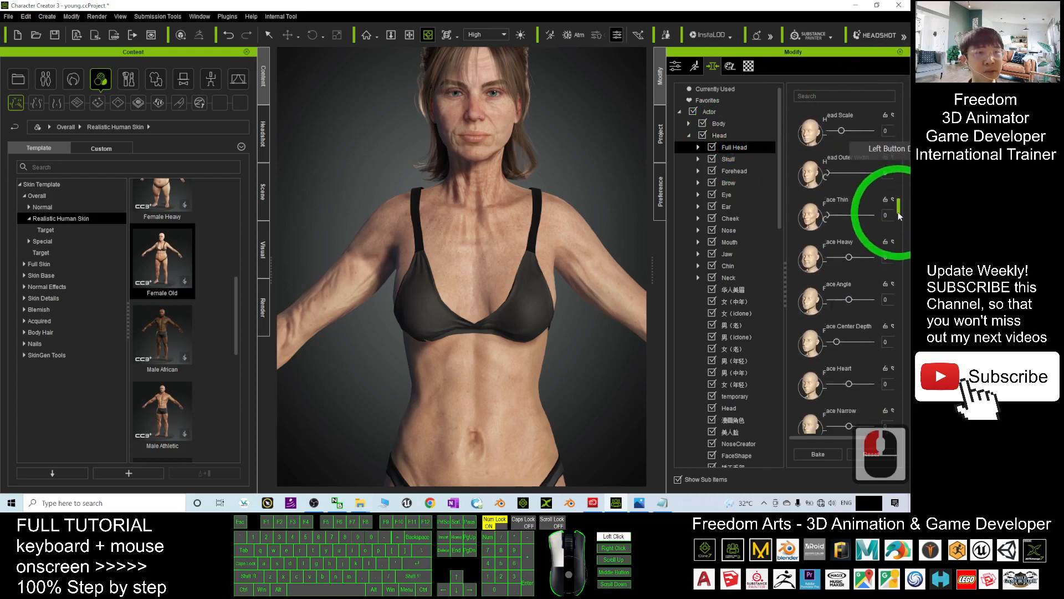
scroll("down", 3)
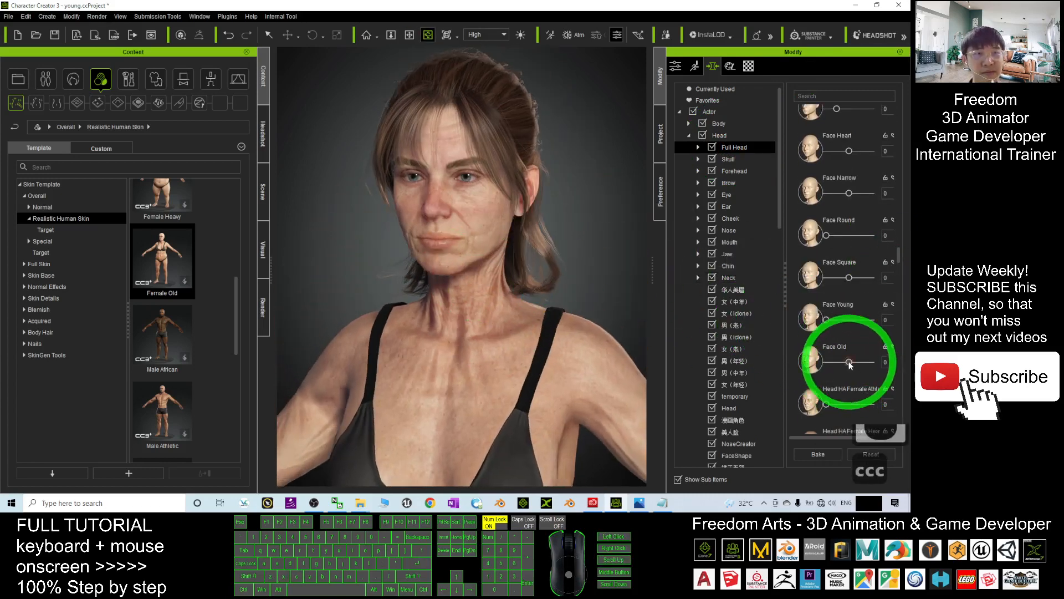
left_click_drag(848, 364, 873, 363)
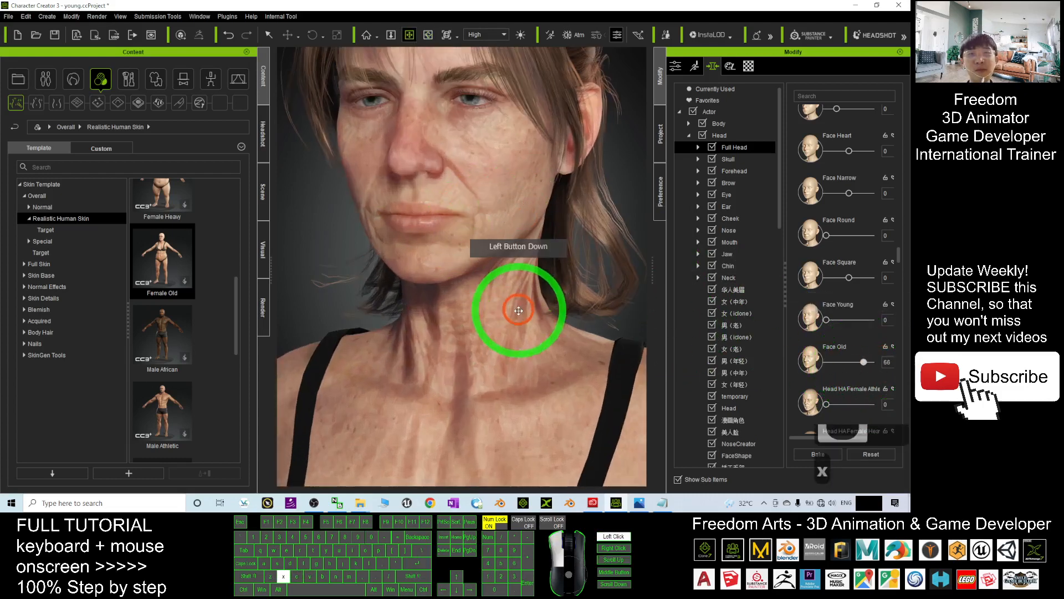
left_click_drag(518, 311, 281, 193)
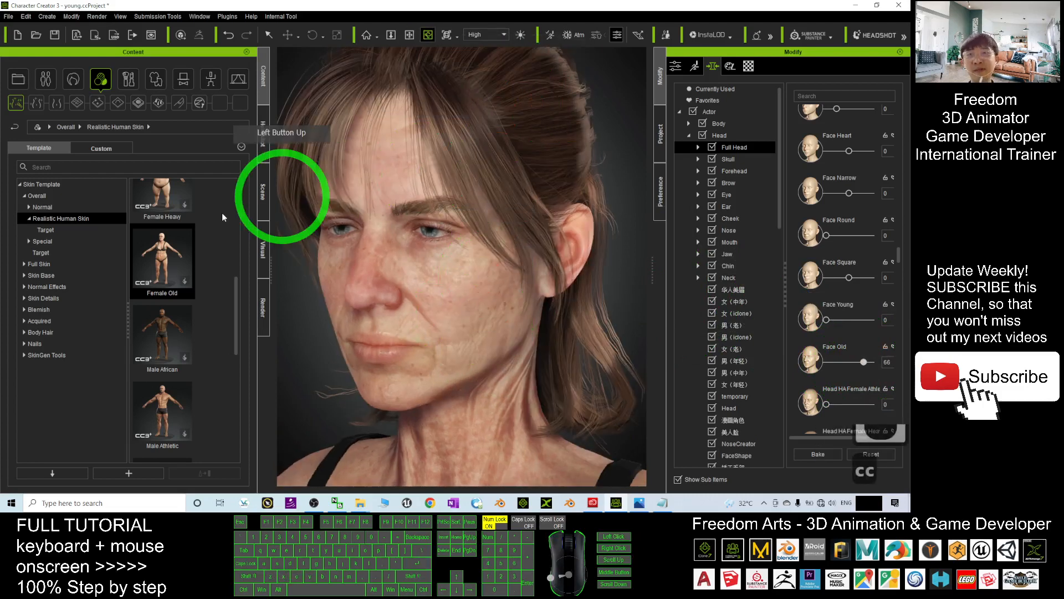
left_click(100, 78)
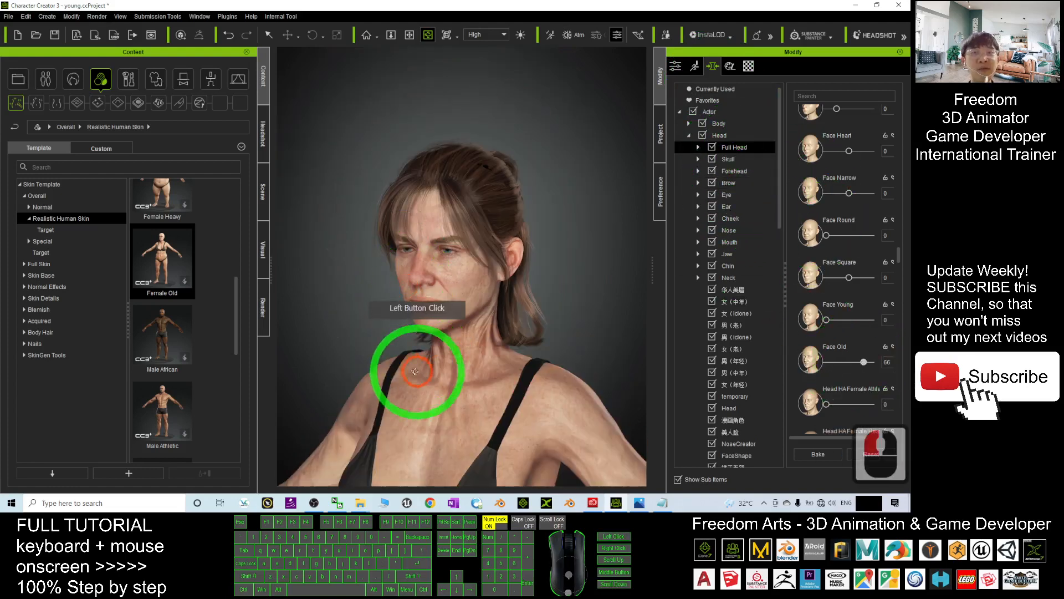
left_click_drag(417, 372, 557, 293)
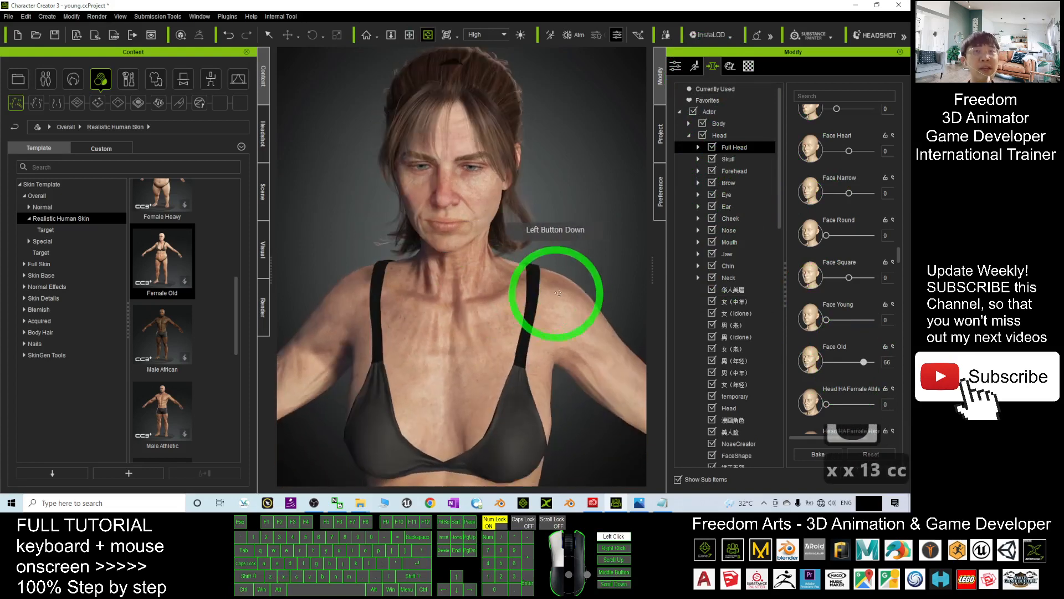
left_click_drag(558, 291, 567, 262)
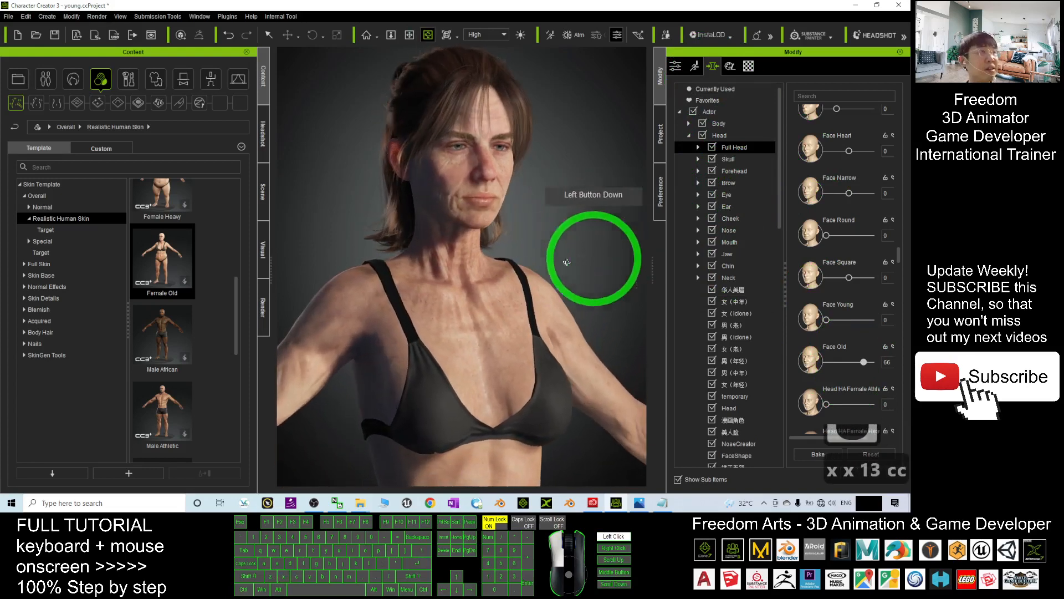
left_click_drag(567, 263, 652, 456)
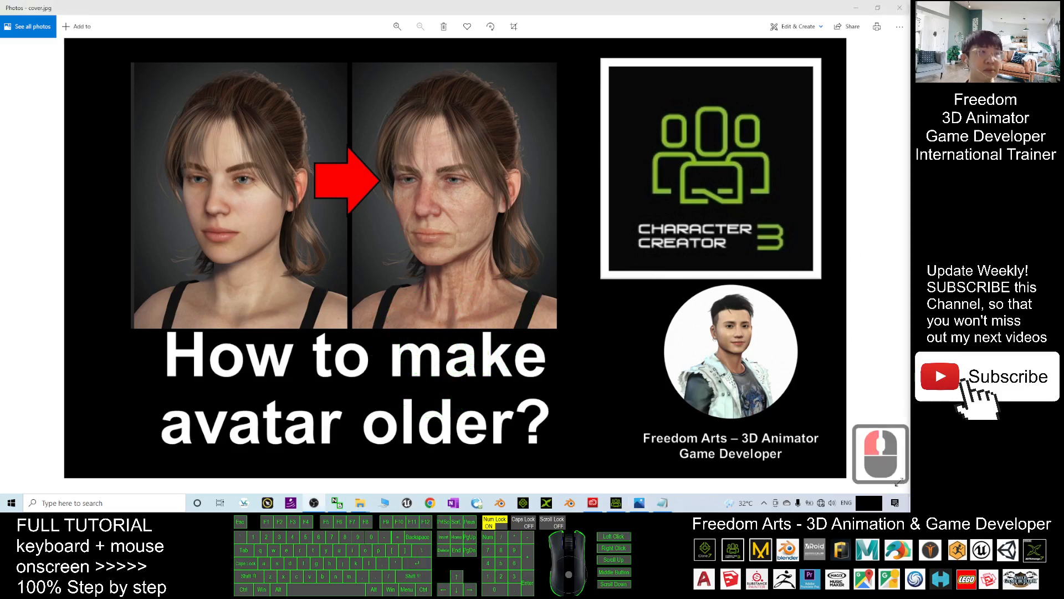
Step: Display cover.jpg comparing the young avatar's face with her aged version
left_click(492, 326)
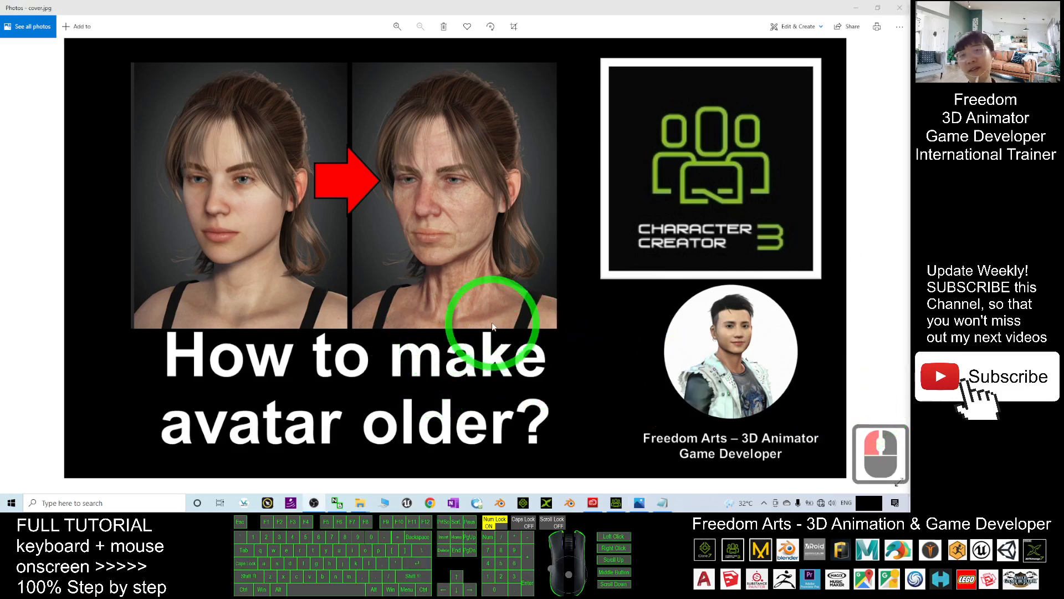
mouse_move(570, 288)
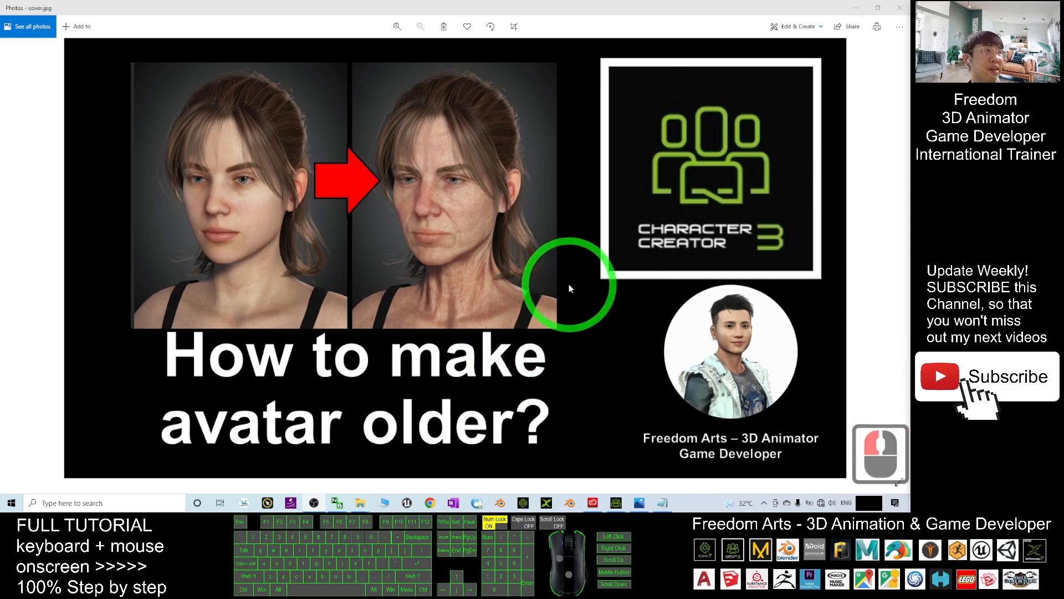
mouse_move(623, 266)
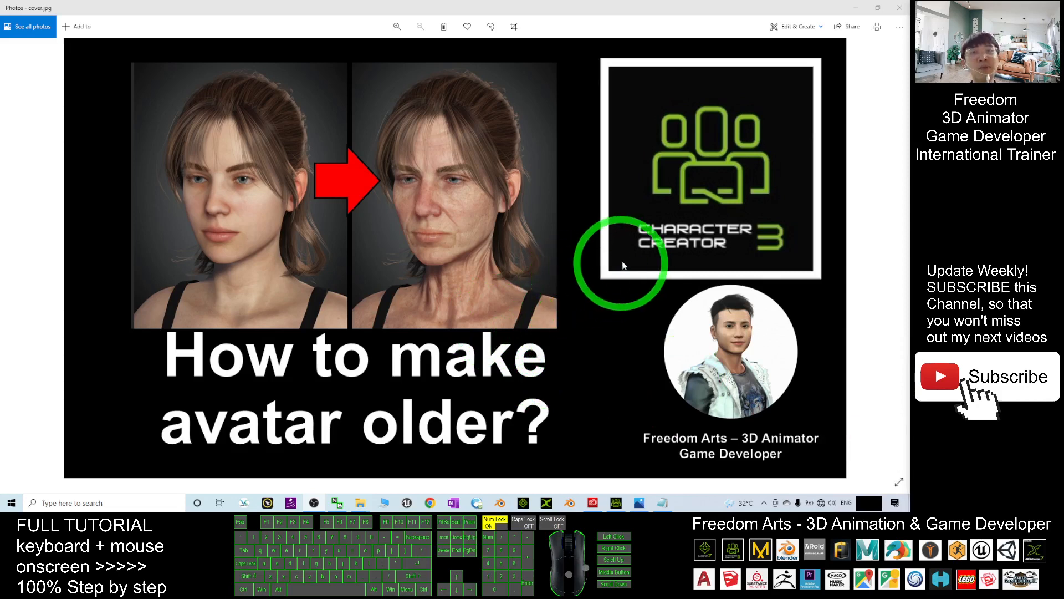
mouse_move(577, 236)
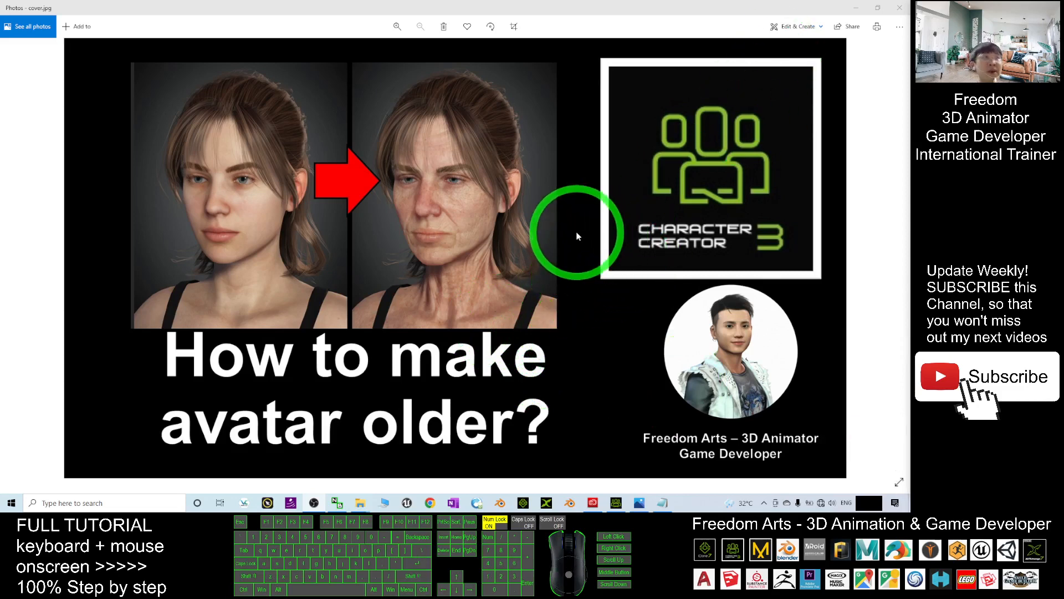
mouse_move(576, 299)
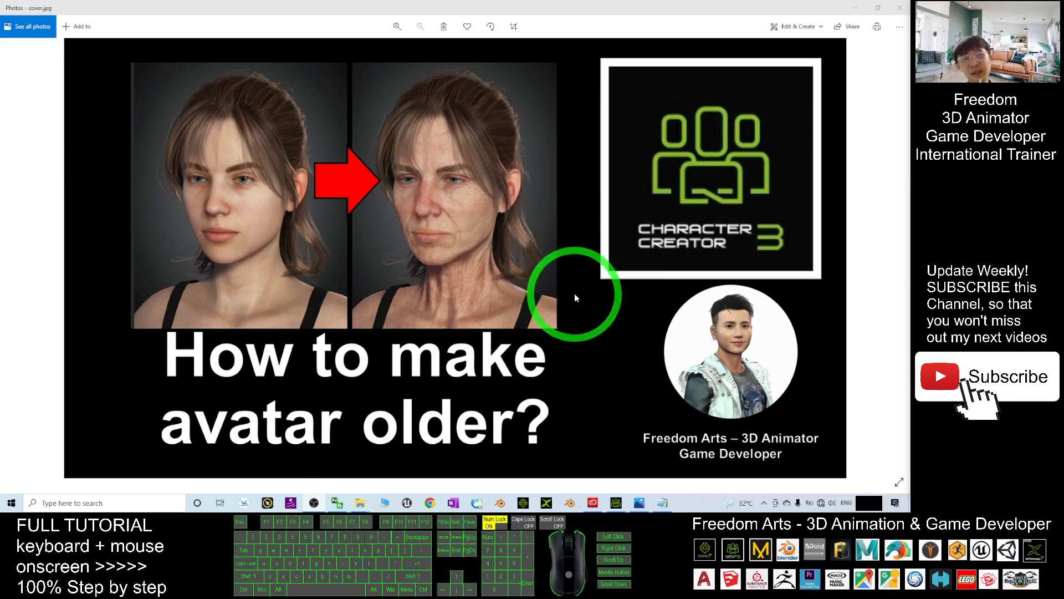
mouse_move(549, 277)
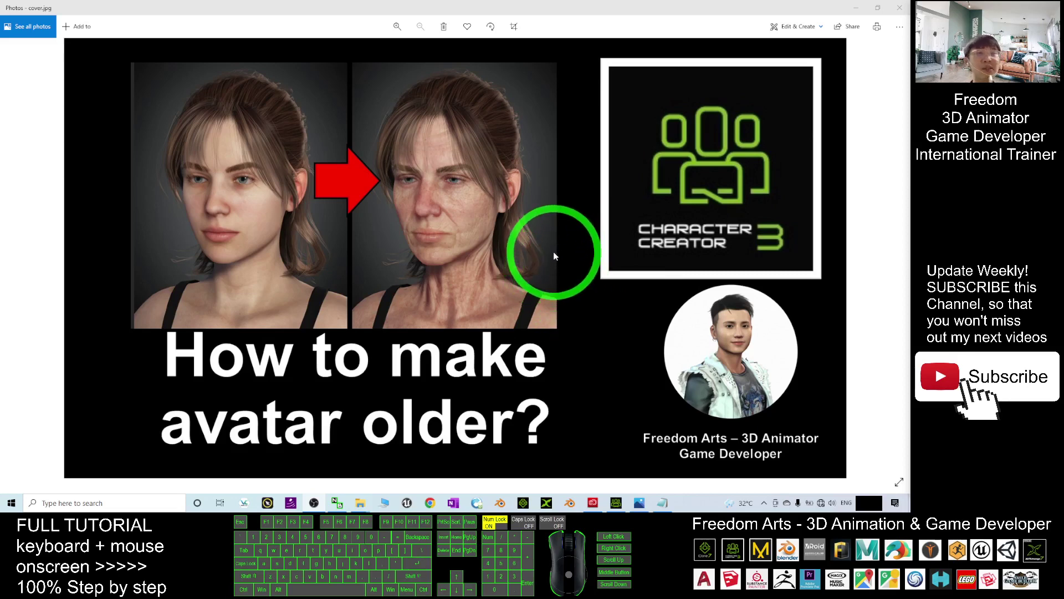
mouse_move(727, 261)
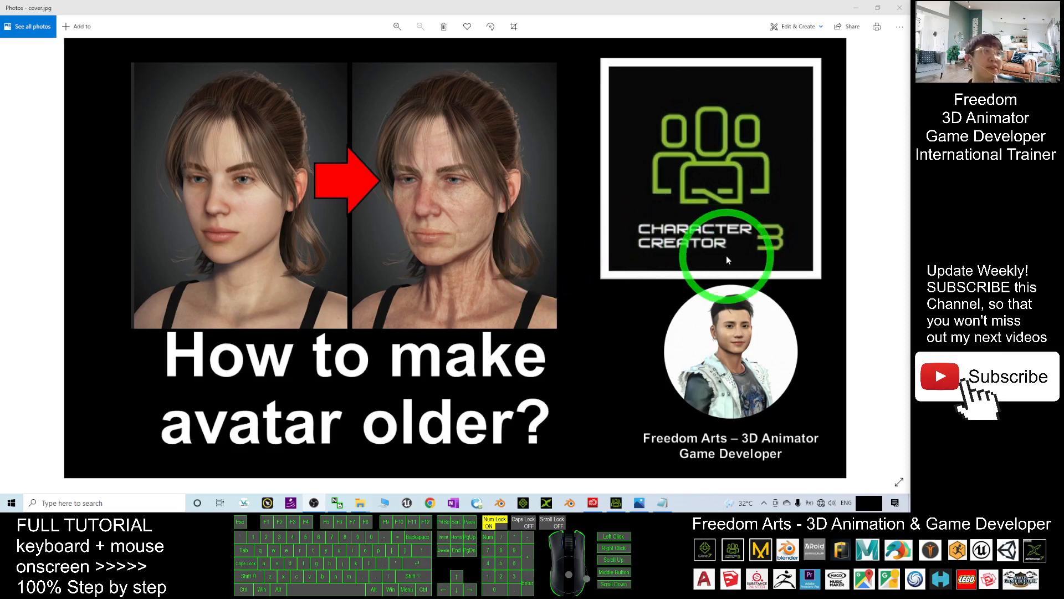